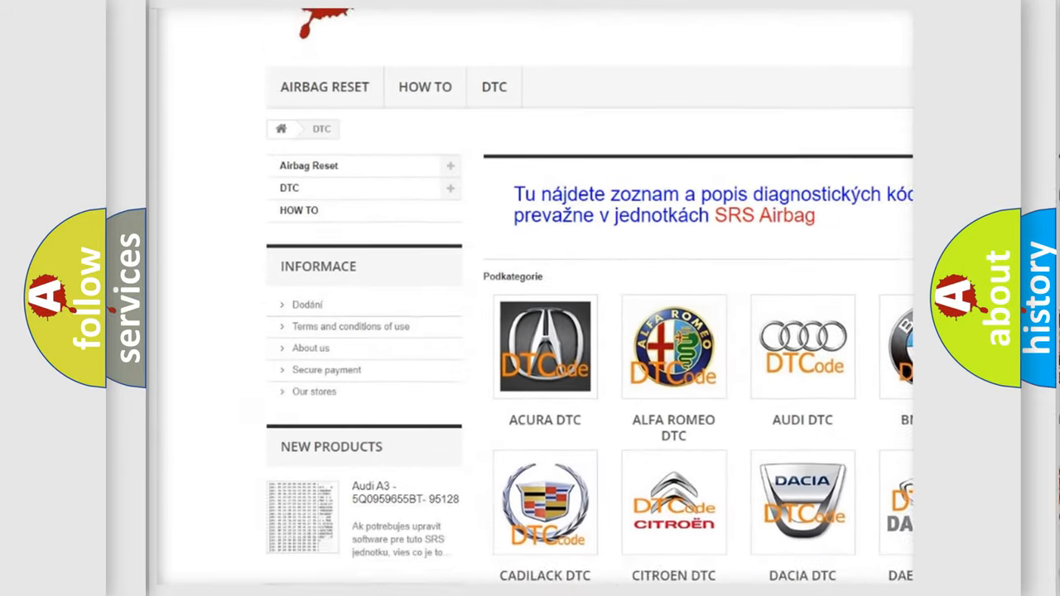
pyautogui.scroll(-3)
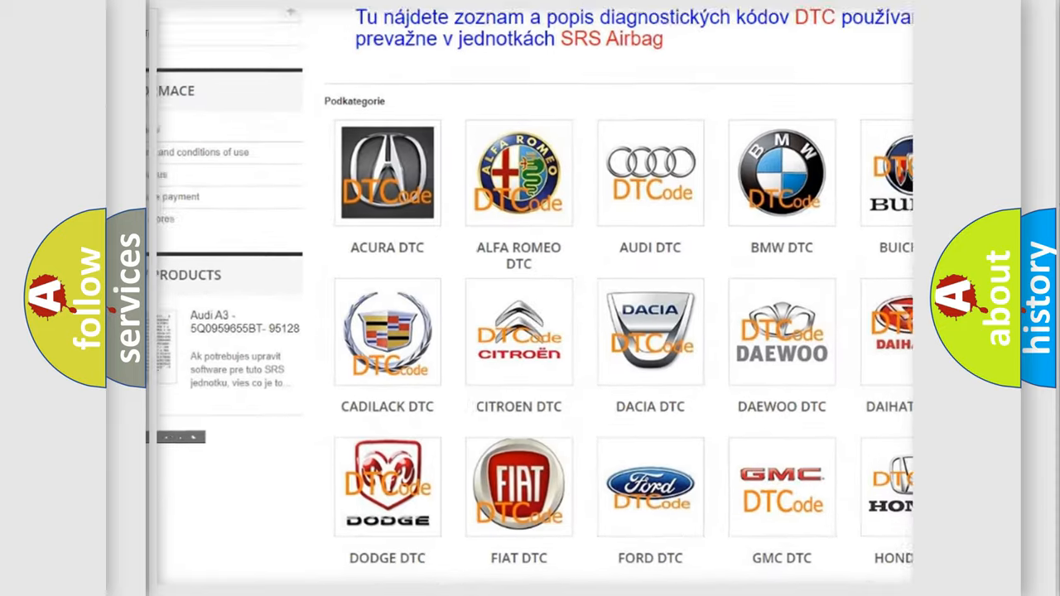
pyautogui.scroll(-3)
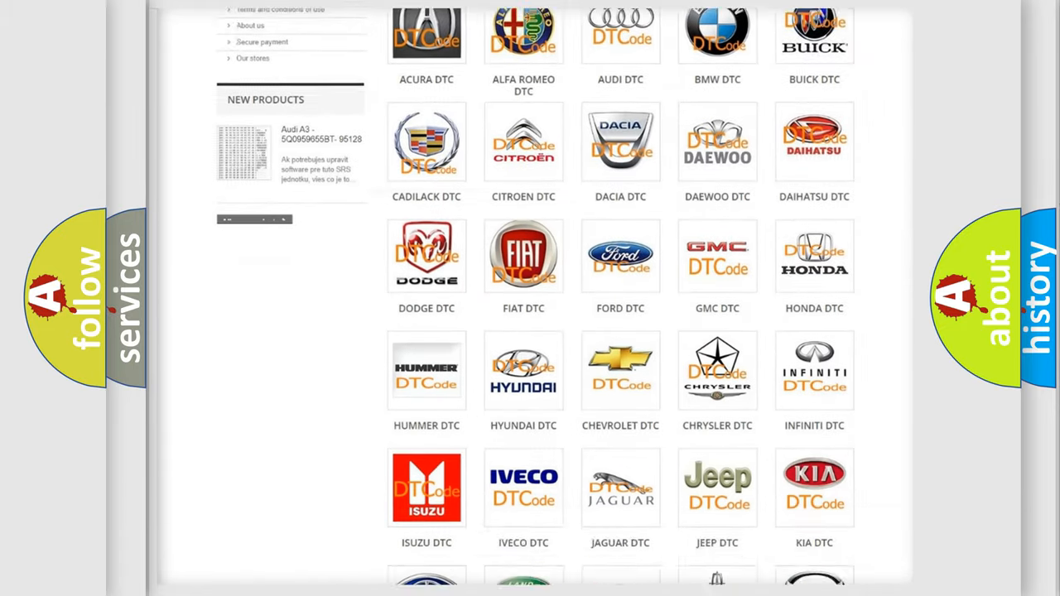
pyautogui.scroll(-3)
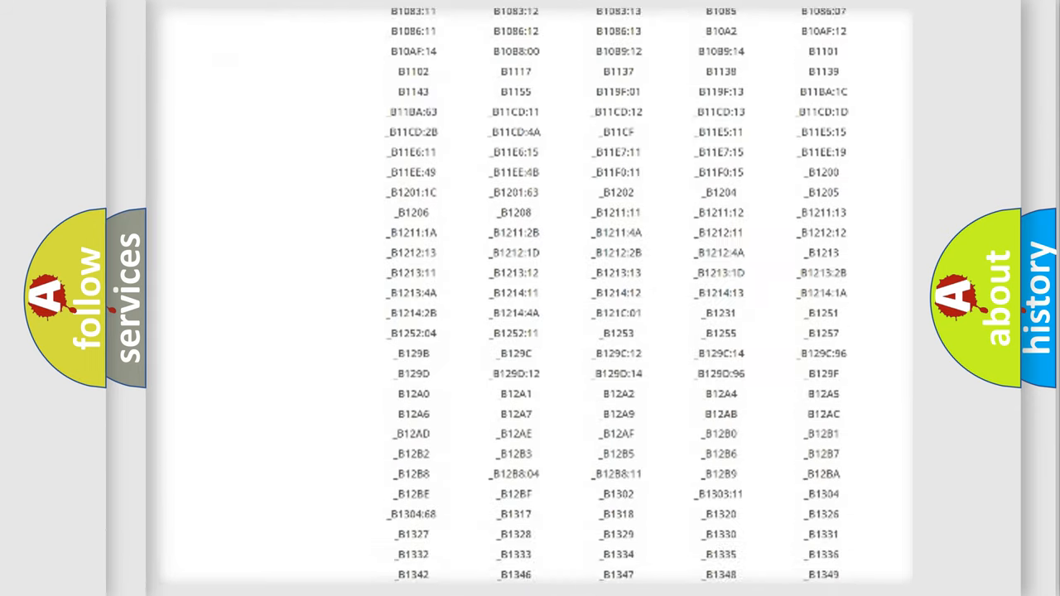
pyautogui.scroll(-3)
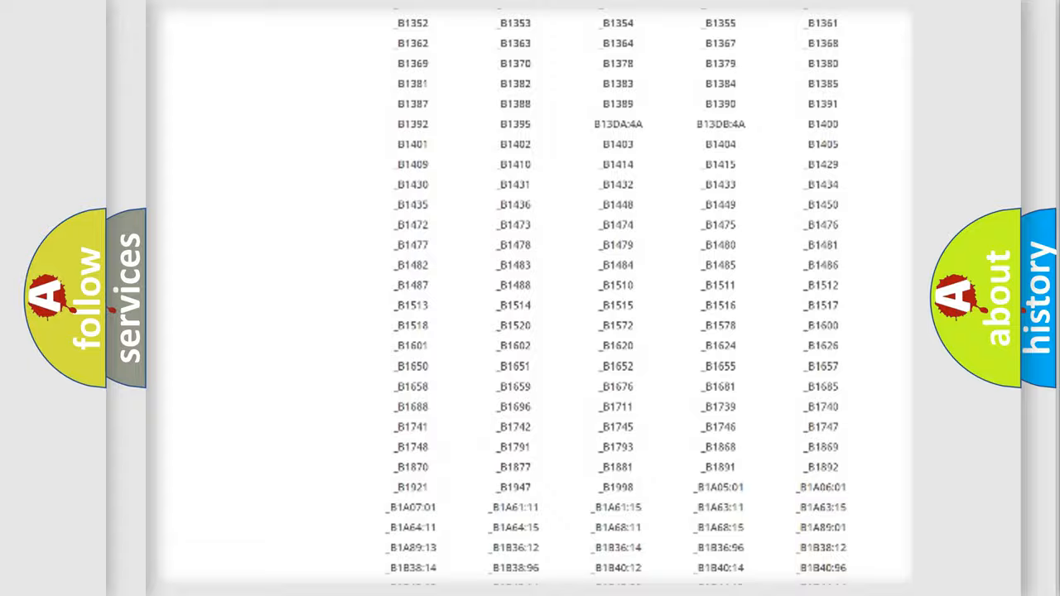